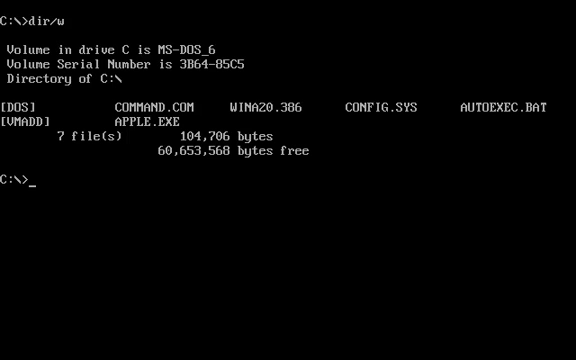
# Step: Run APPLE.EXE from the C:\> prompt and receive its "Try Again Later" message
pyautogui.write('apple')
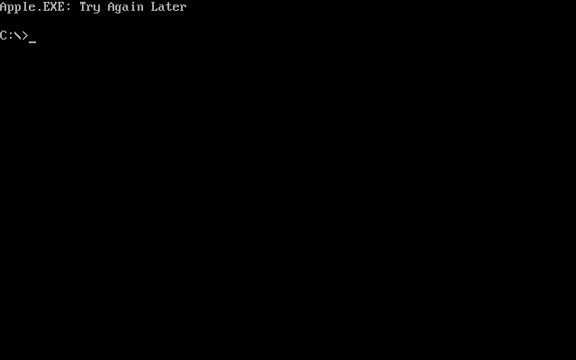
# Step: Advance the system date from 01-23-1992 to 1-24-92 with the DATE command
pyautogui.write('date')
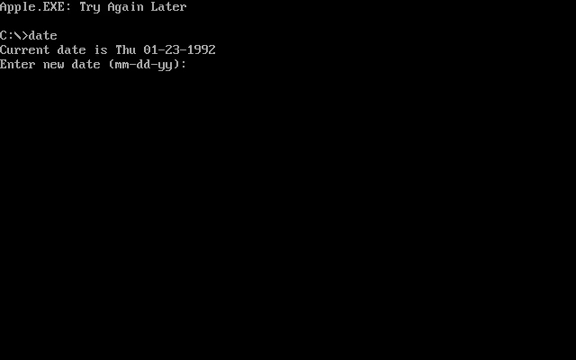
pyautogui.write('1-24-92')
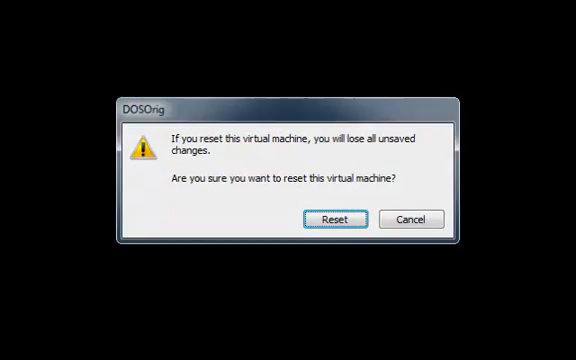
# Step: Confirm the reset so the virtual machine restarts and begins booting MS-DOS
pyautogui.click(336, 218)
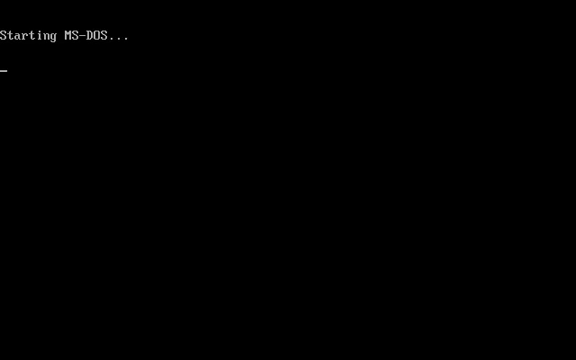